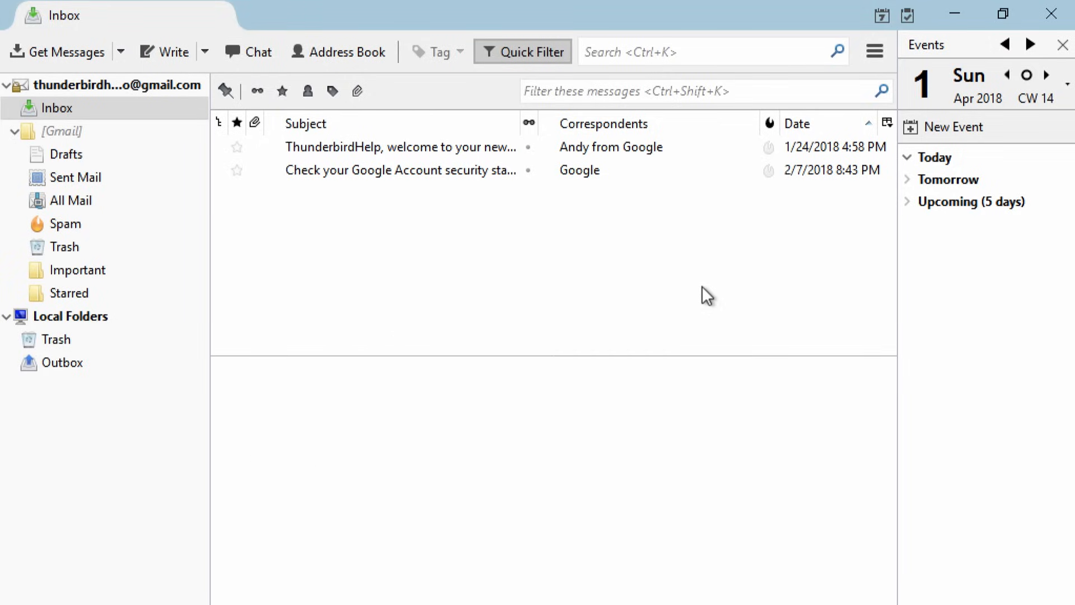
mouse_move(716, 295)
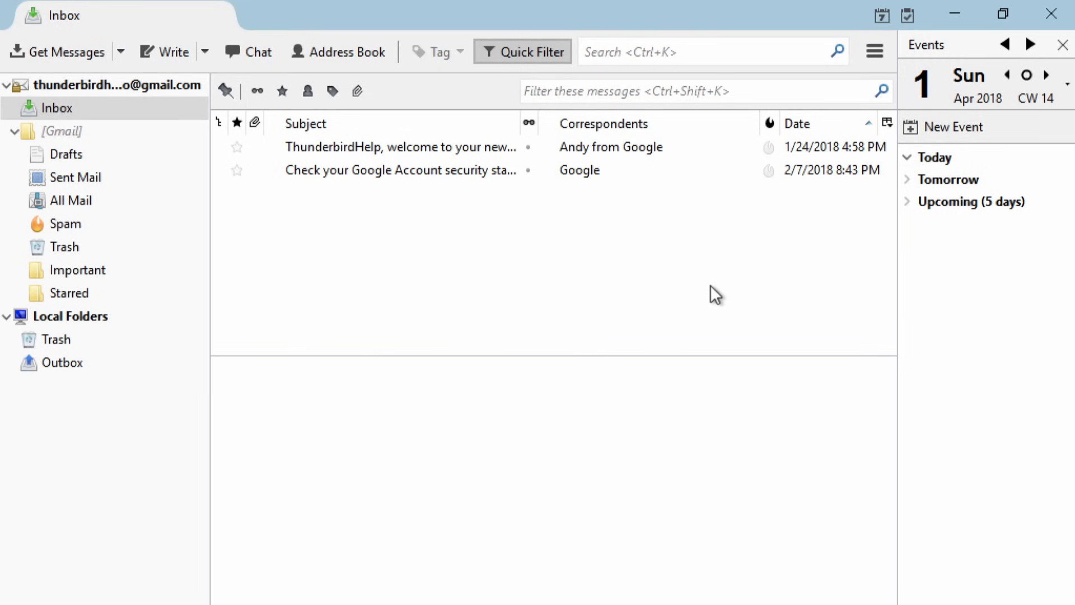
Reach Troubleshooting Information through the menu's Help entry
click(875, 51)
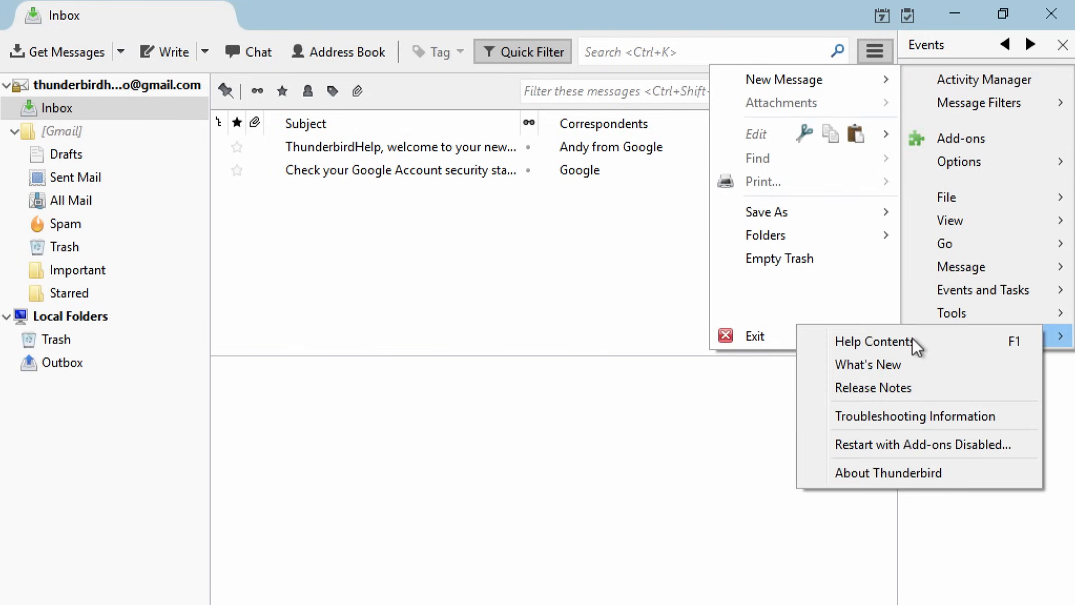
click(914, 416)
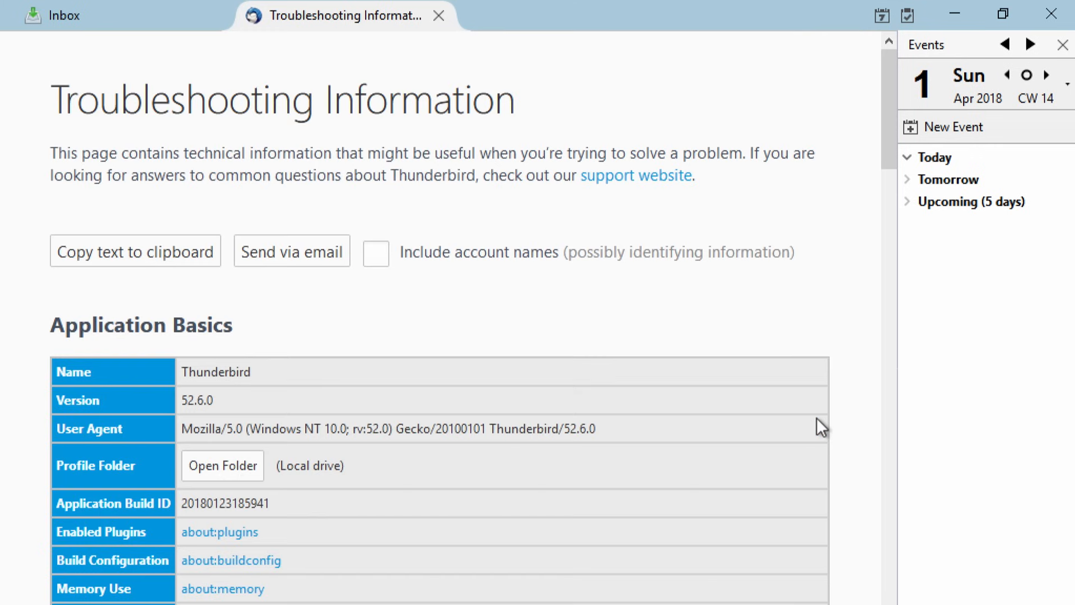
mouse_move(679, 453)
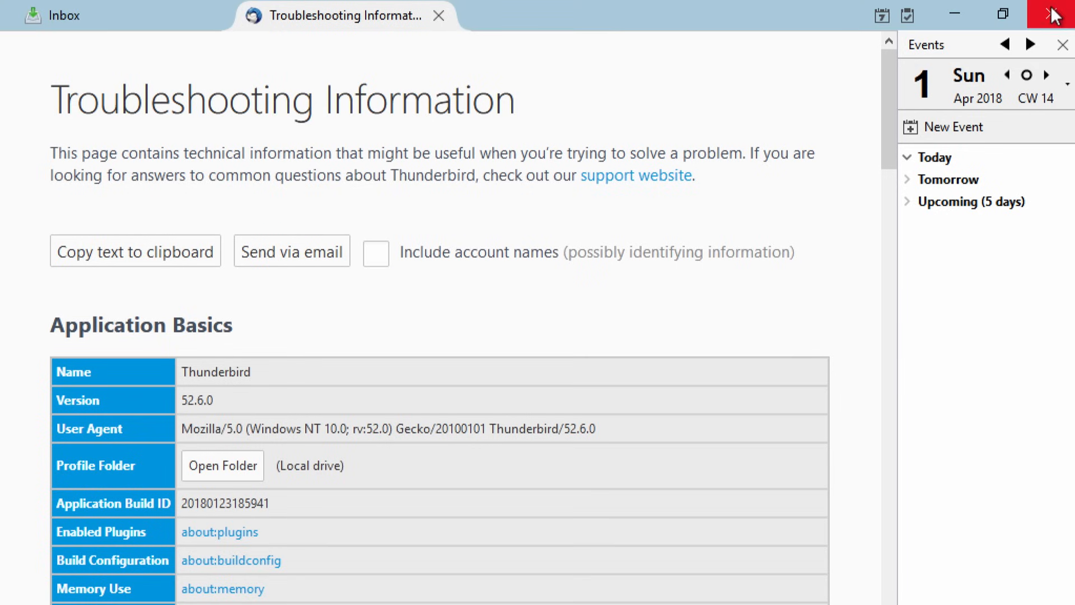
Exit Thunderbird so its profile folder in AppData Roaming can be copied
click(222, 466)
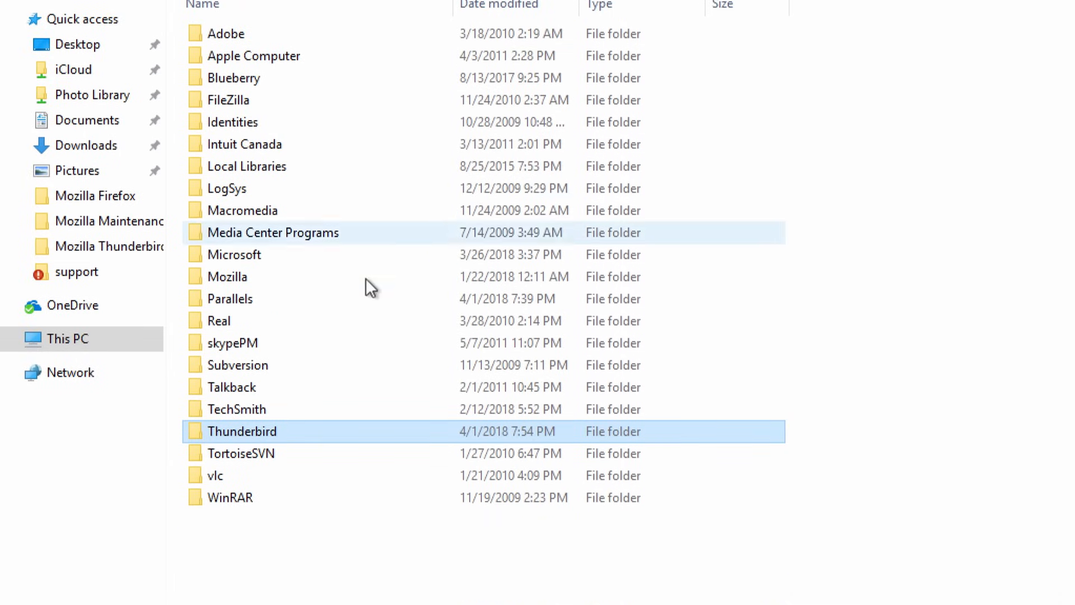
Copy the Thunderbird folder from AppData\Roaming and paste it into OneDrive
right_click(241, 430)
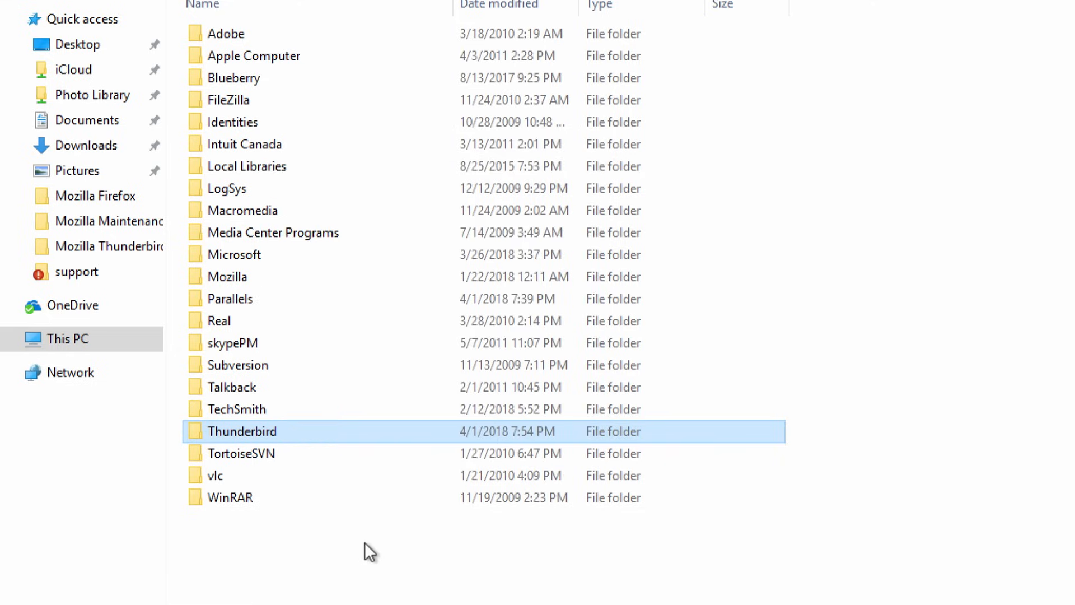
mouse_move(152, 391)
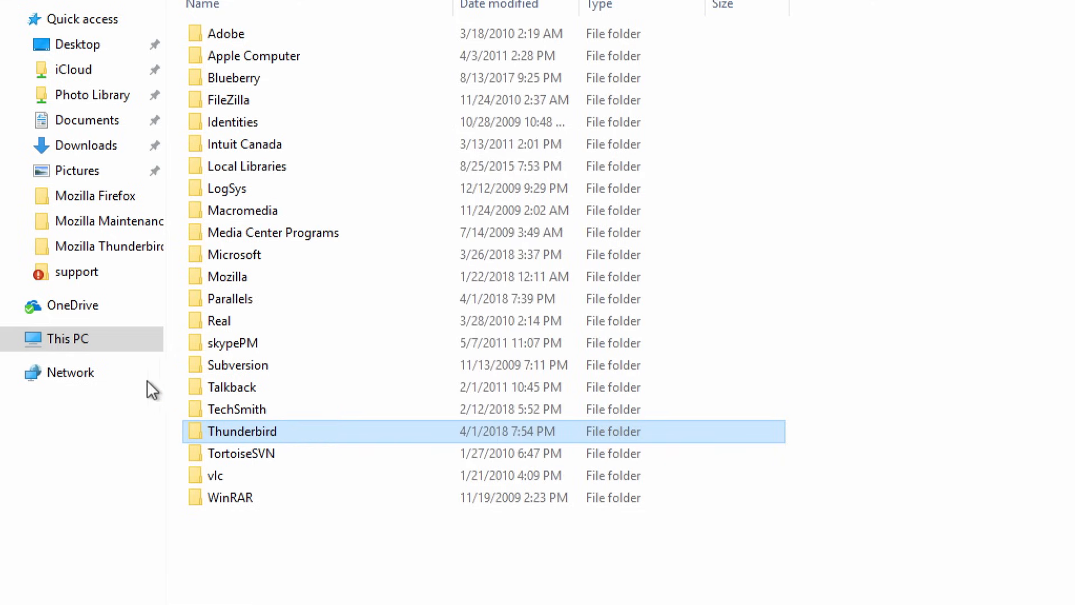
click(69, 304)
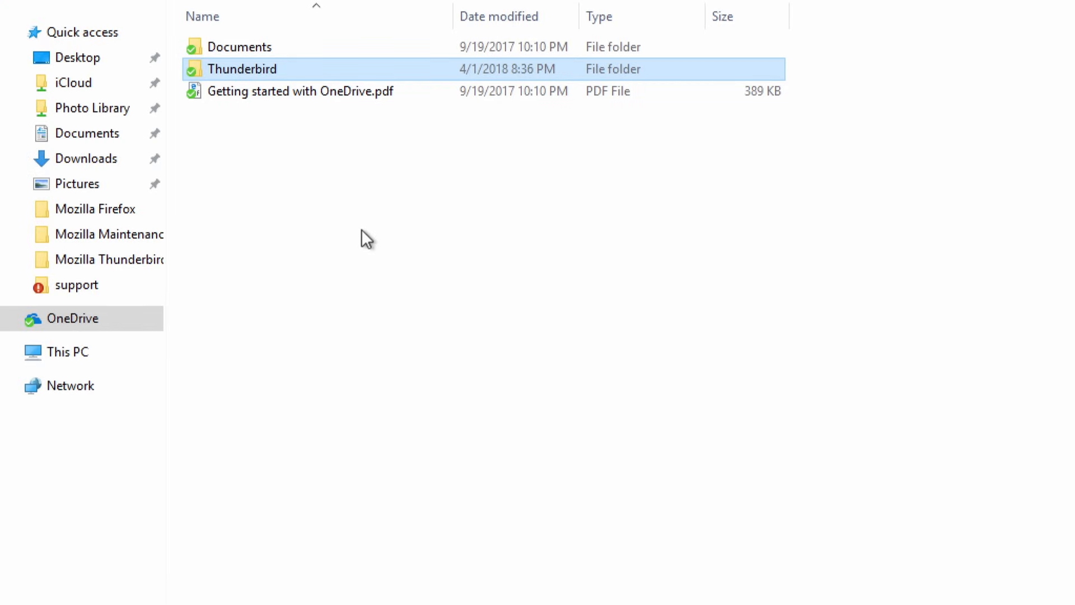
mouse_move(255, 74)
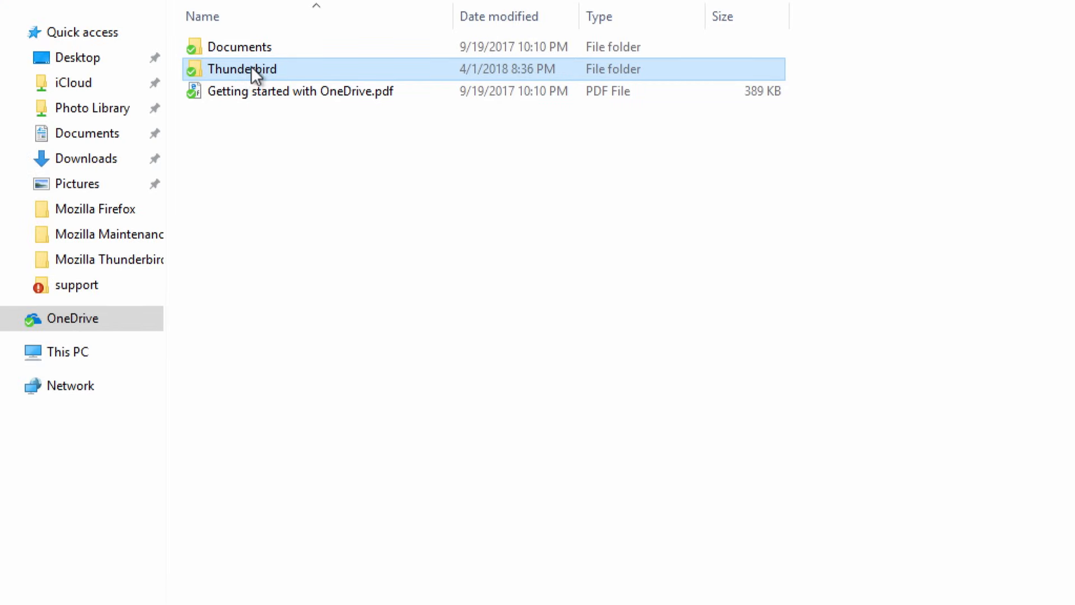
Copy the Thunderbird folder held in OneDrive on the new computer
right_click(241, 69)
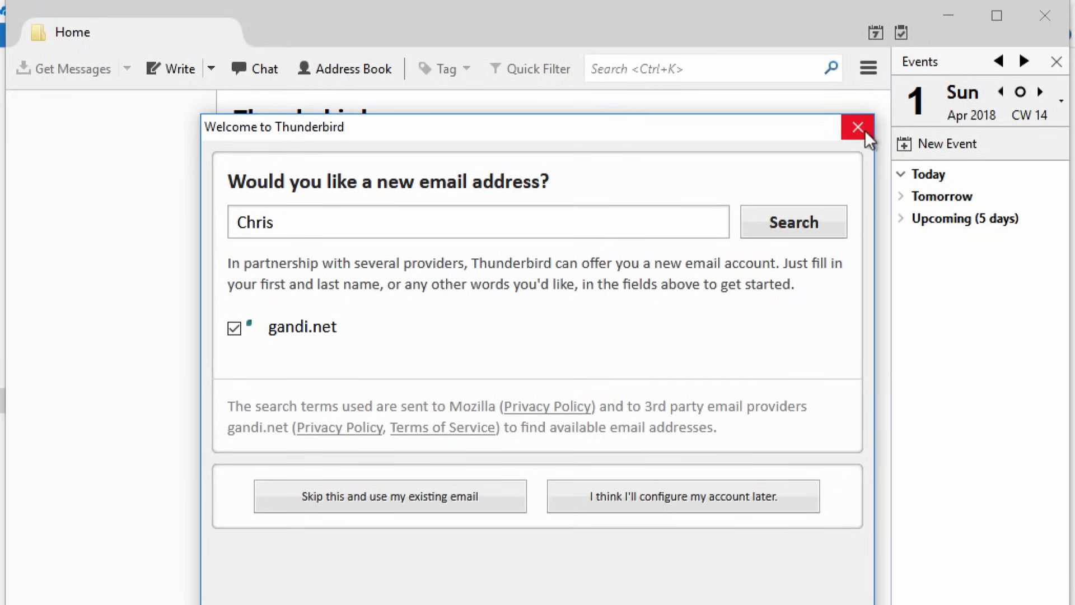
Dismiss the Welcome dialog and reach Troubleshooting Information from Help
click(857, 128)
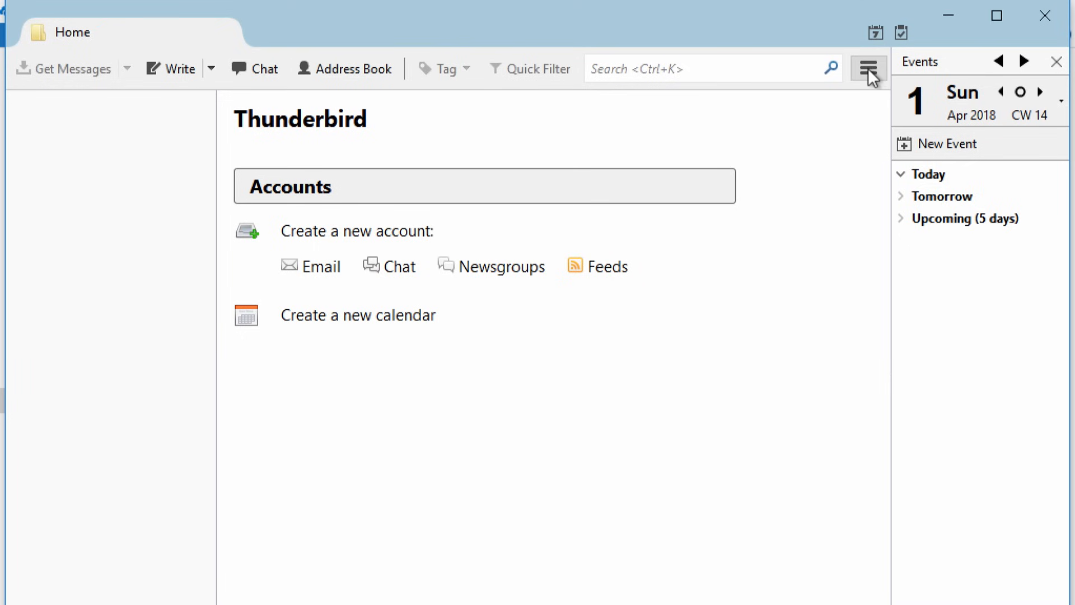
click(868, 68)
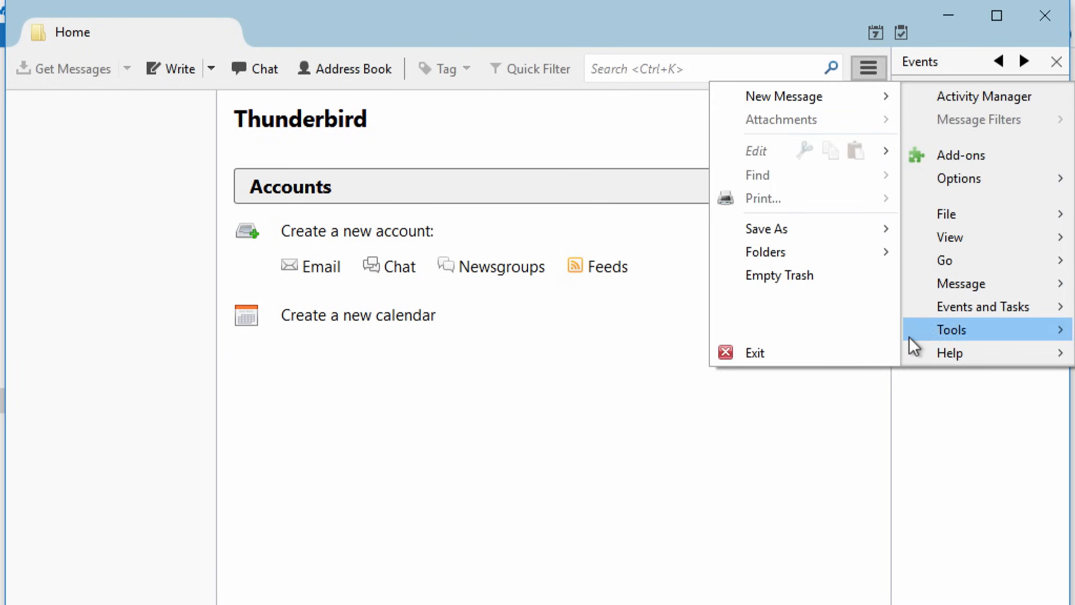
mouse_move(960, 353)
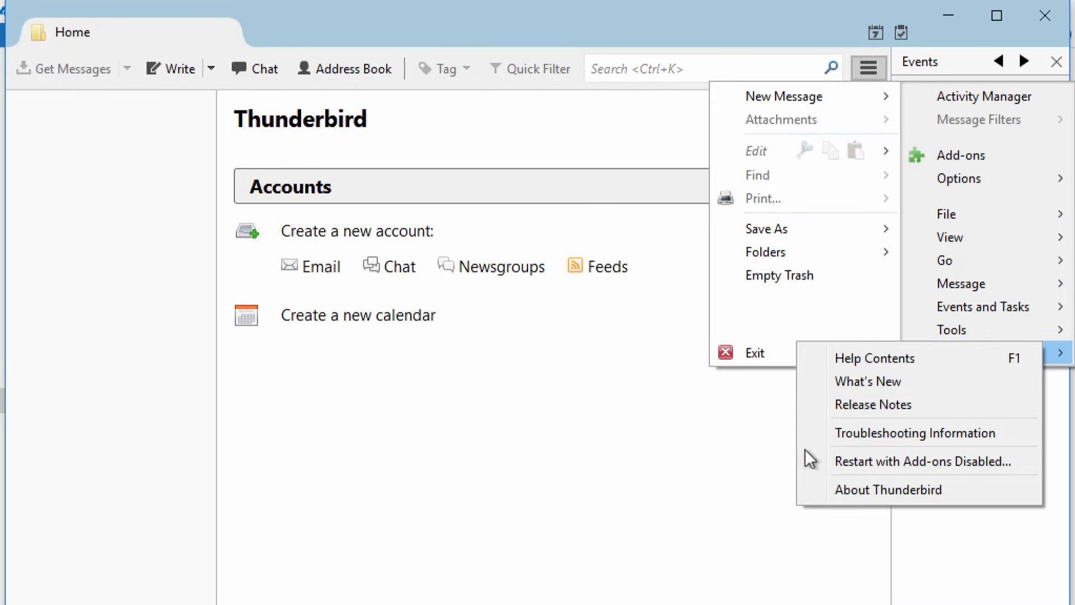
click(915, 433)
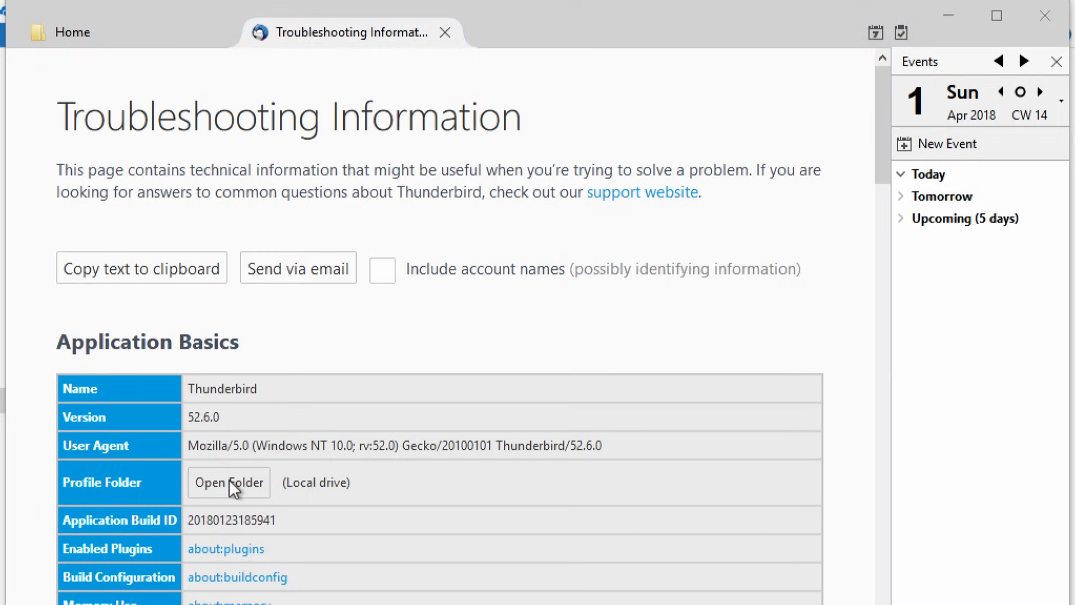
Show the profile folder yq8tuxwl.default in File Explorer from Application Basics
click(228, 482)
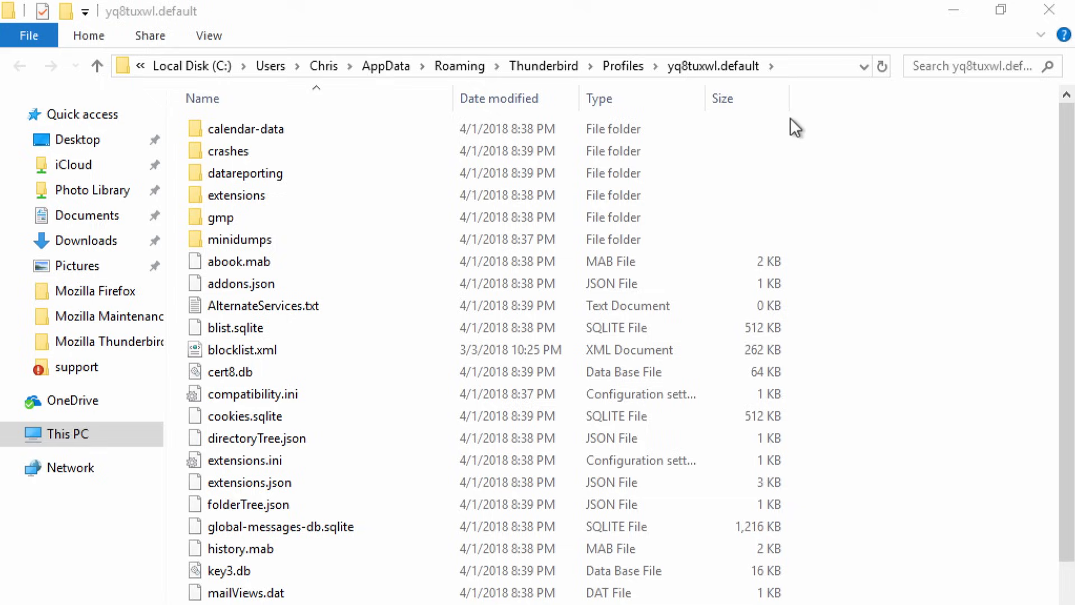
mouse_move(622, 66)
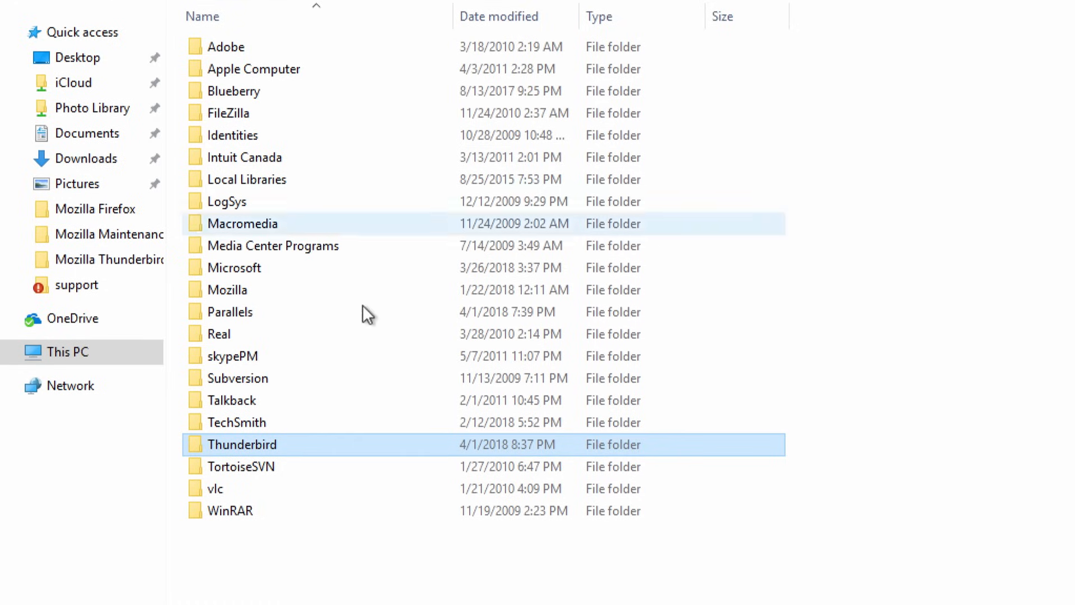
Paste the OneDrive Thunderbird folder into Roaming, replacing the files in the destination
right_click(285, 542)
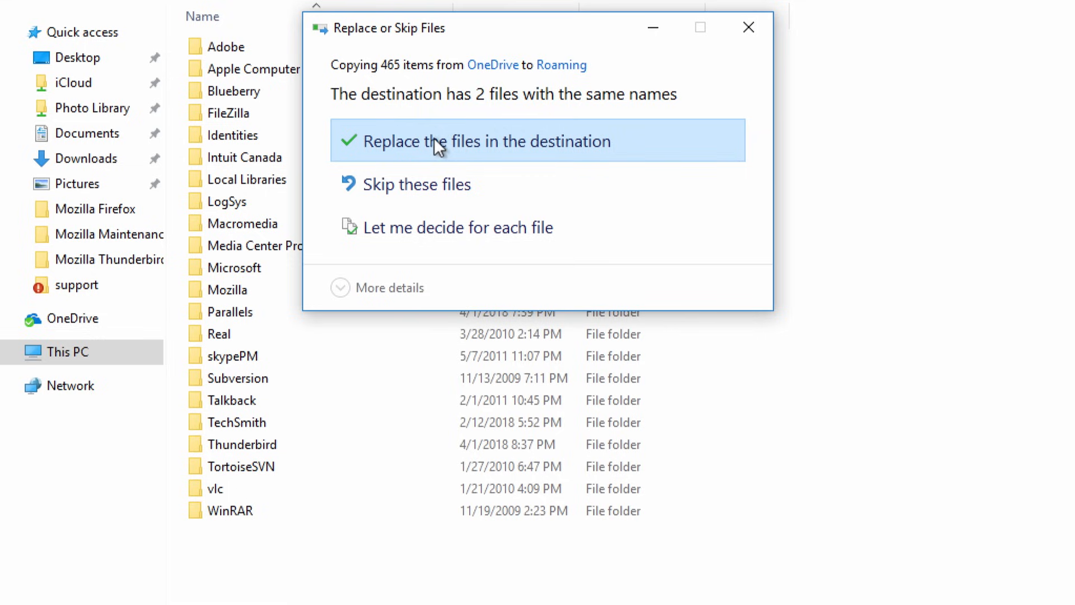
click(484, 141)
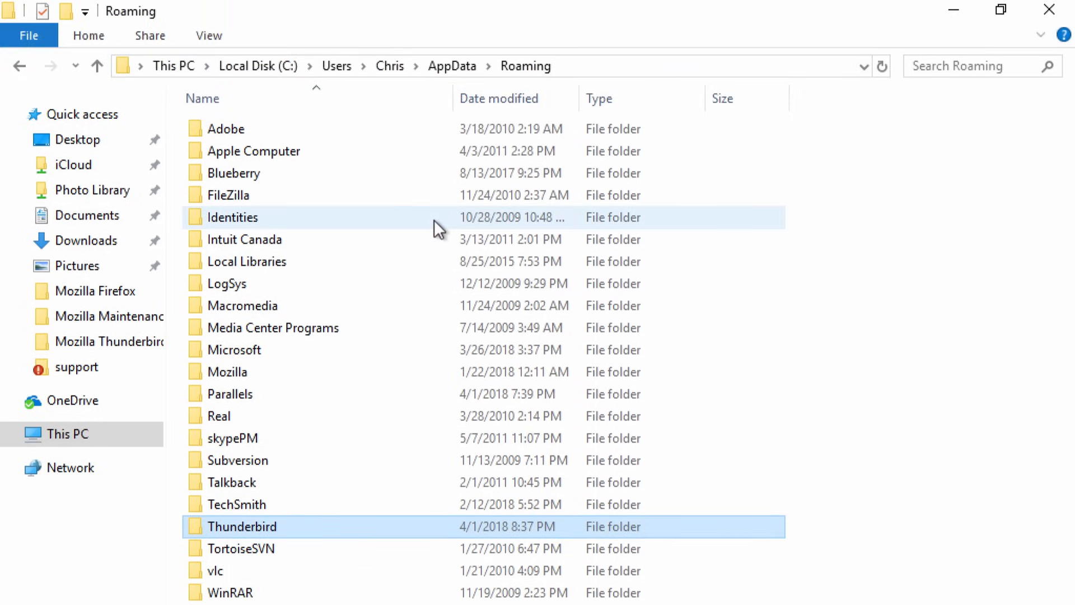